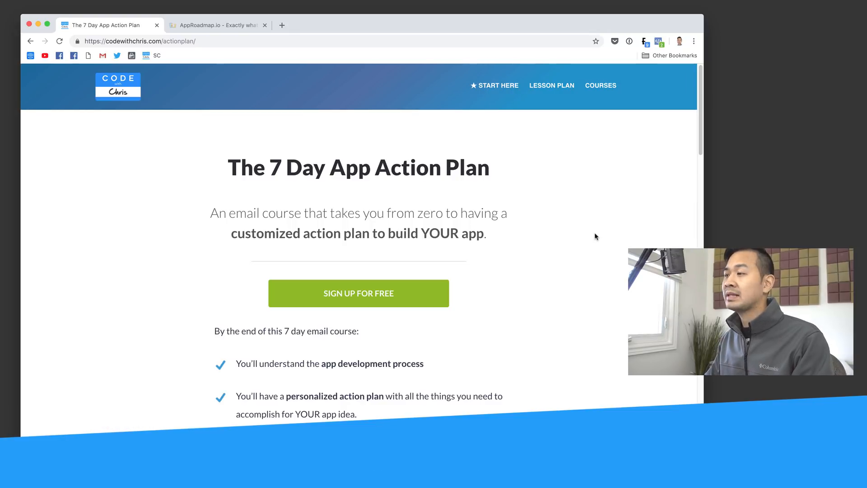
Scroll the 7 Day App Action Plan page to its day-by-day lesson outline through Day 4
scroll(down, 3)
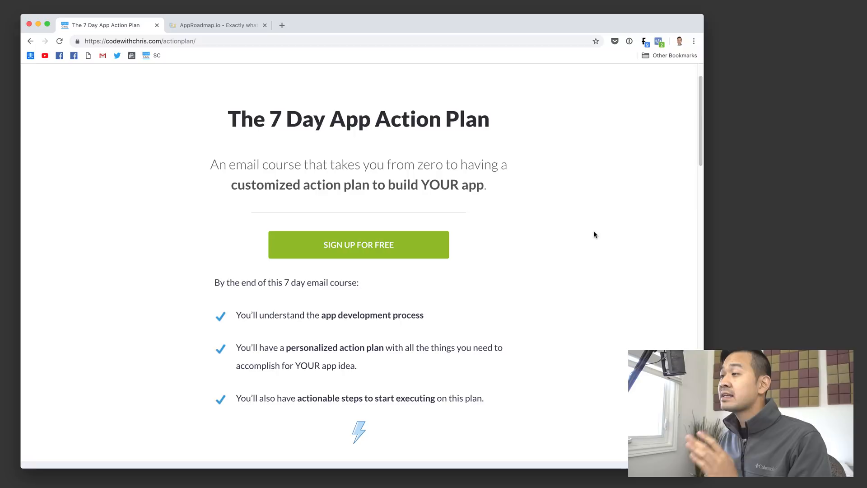
scroll(down, 3)
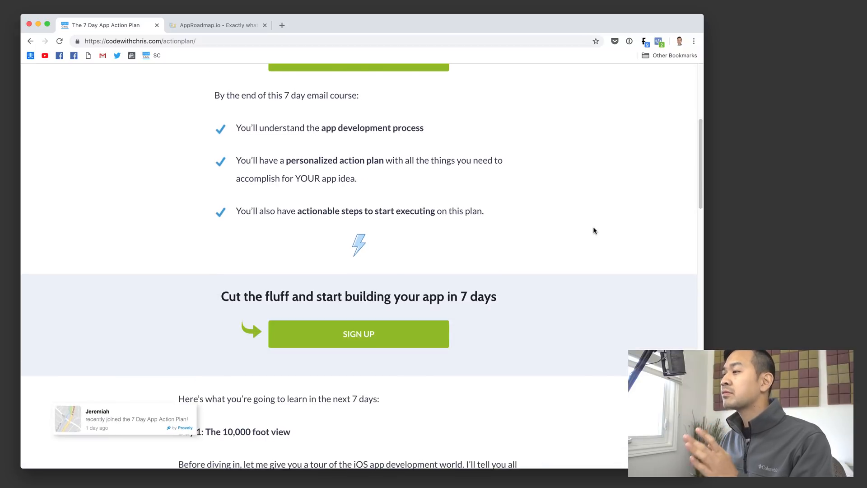
scroll(down, 3)
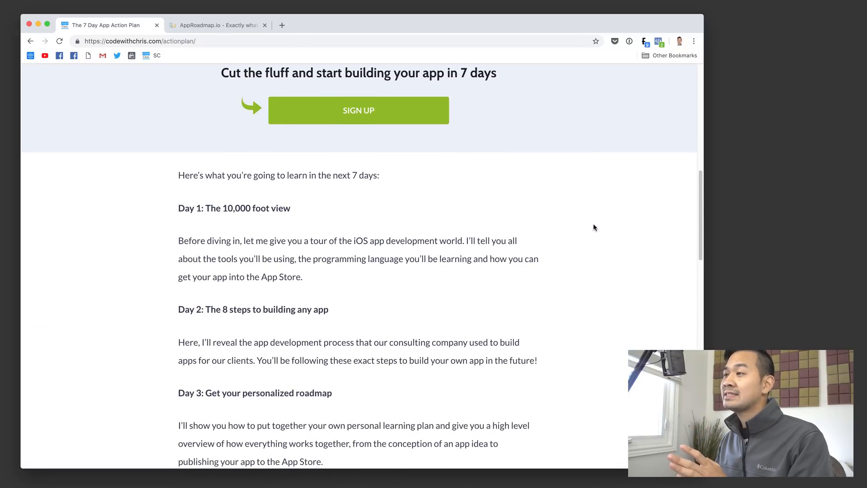
scroll(down, 3)
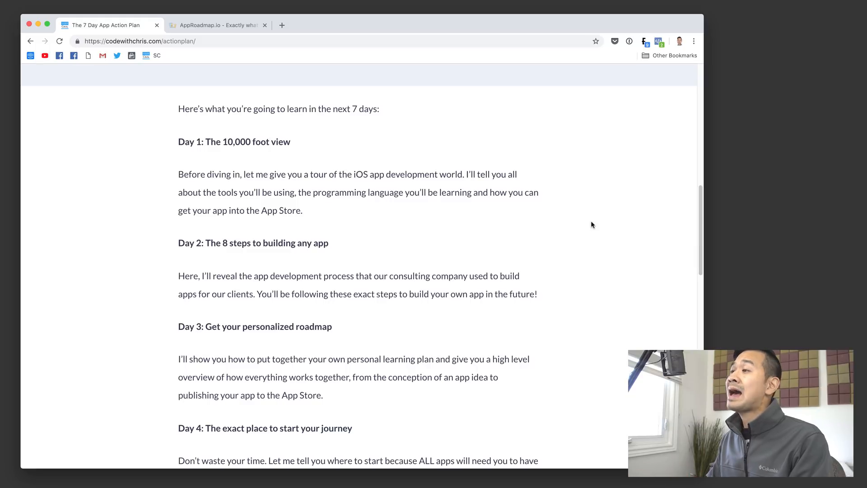
scroll(down, 3)
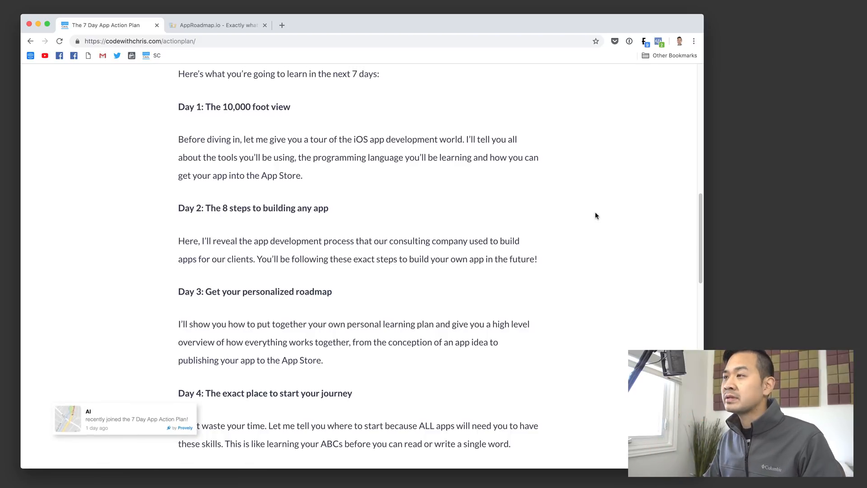
scroll(down, 3)
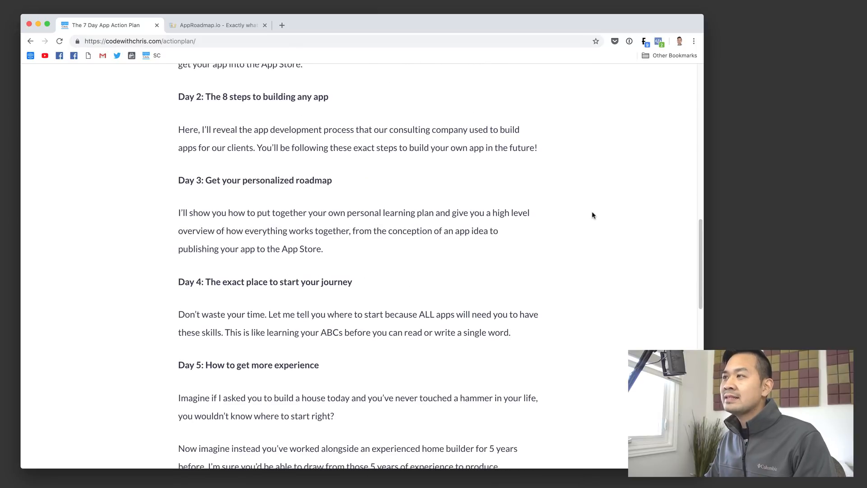
scroll(down, 3)
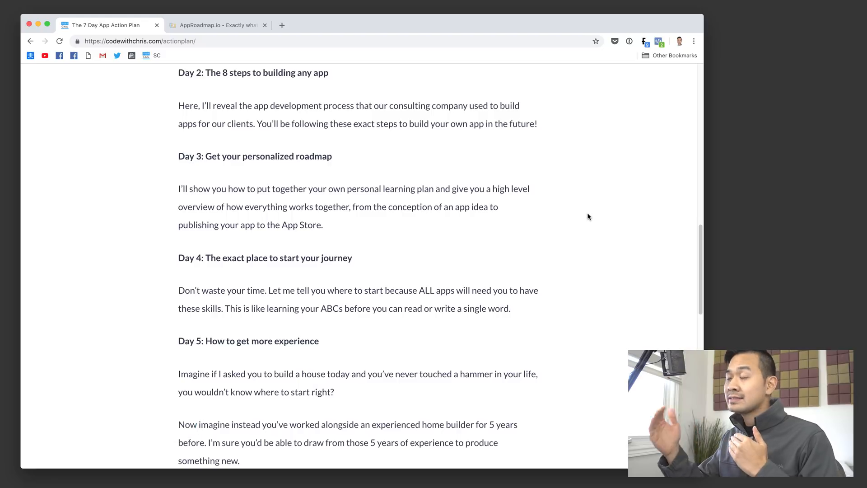
mouse_move(575, 218)
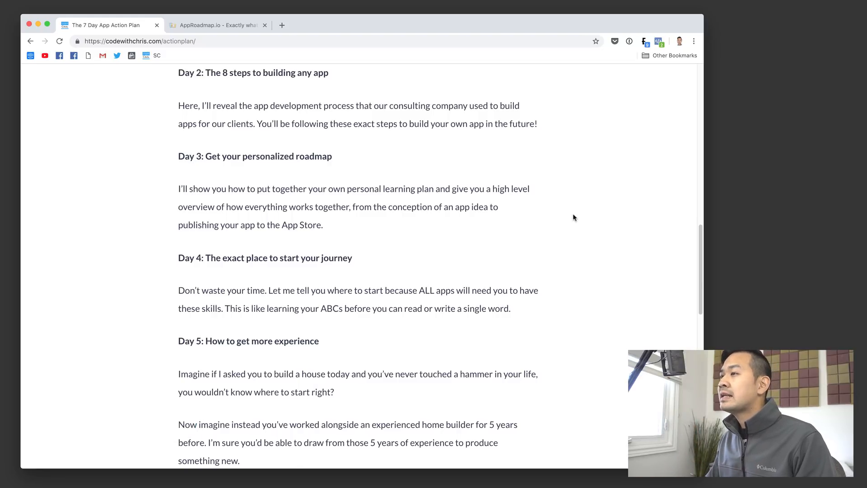
scroll(down, 3)
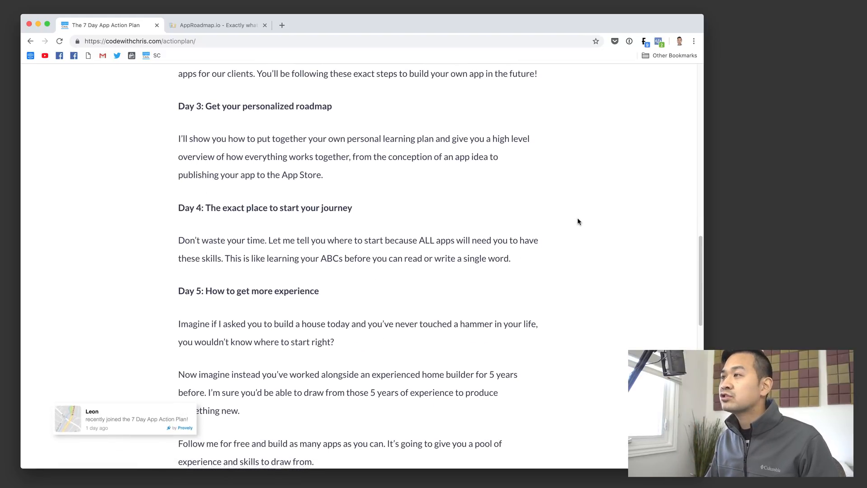
scroll(down, 3)
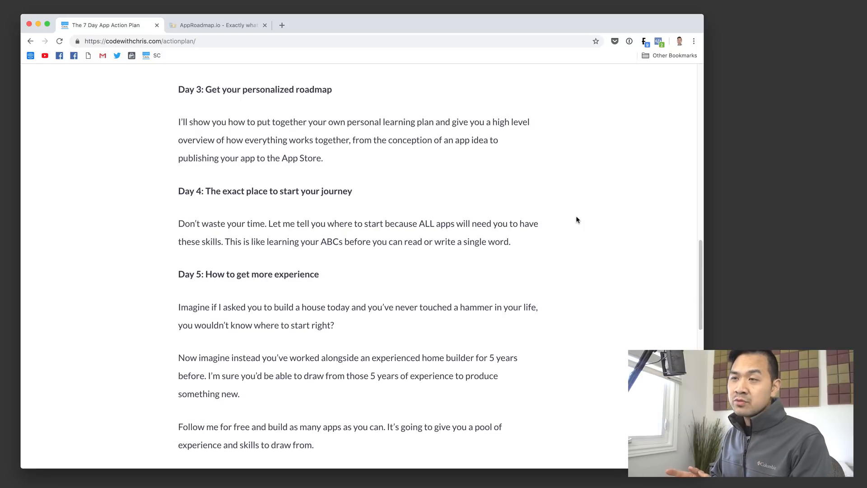
Switch to the AppRoadmap.io tab and scroll past Fundamentals to Design and Prototyping
click(218, 25)
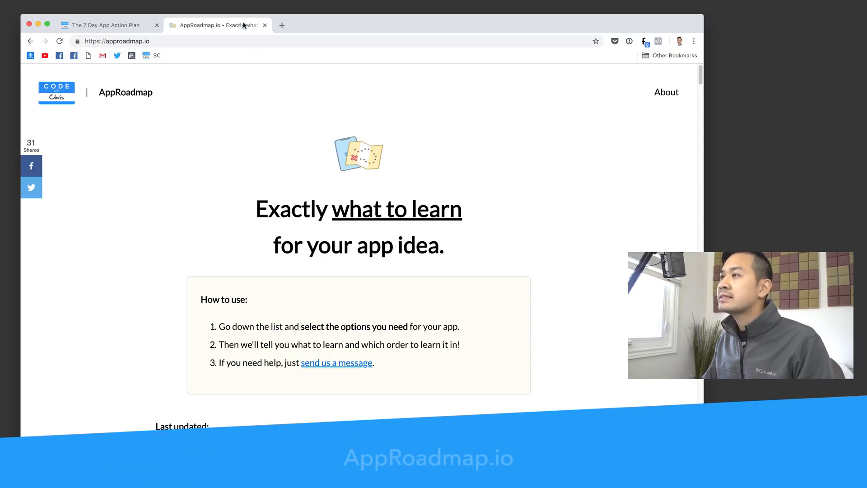
mouse_move(318, 129)
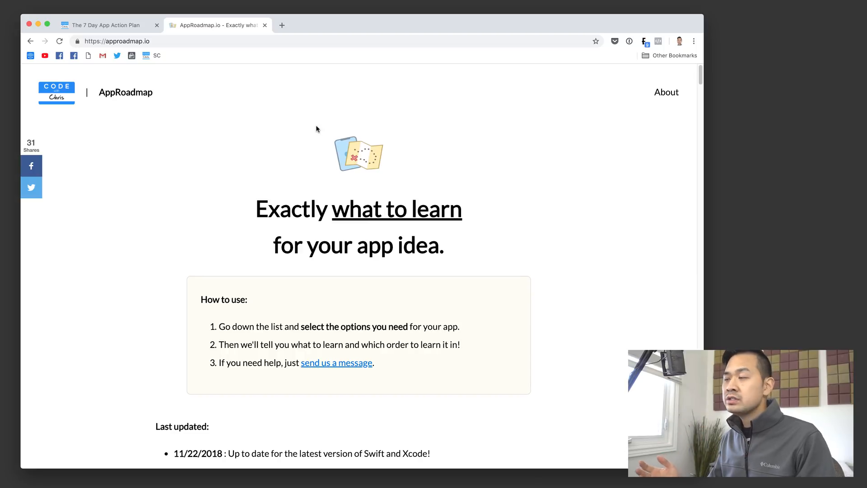
scroll(down, 3)
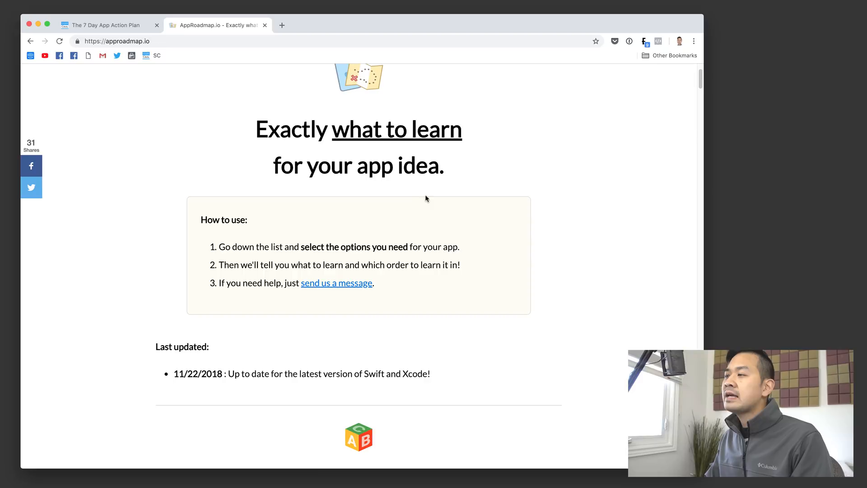
scroll(down, 3)
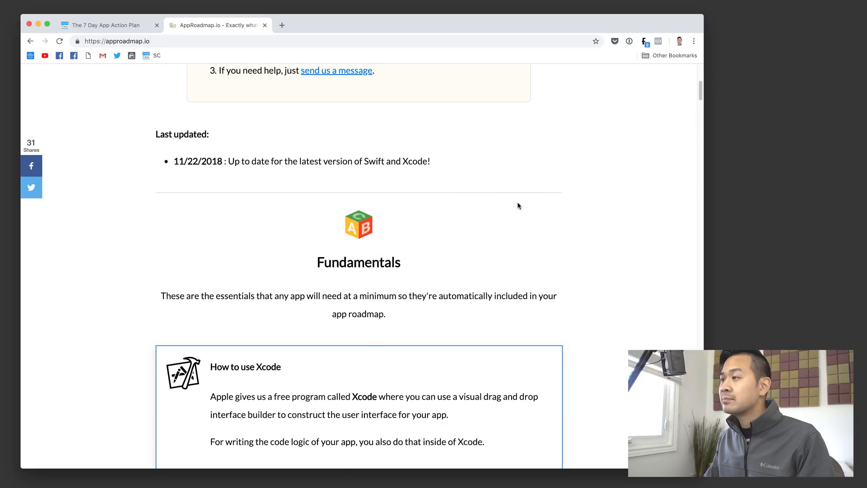
scroll(down, 3)
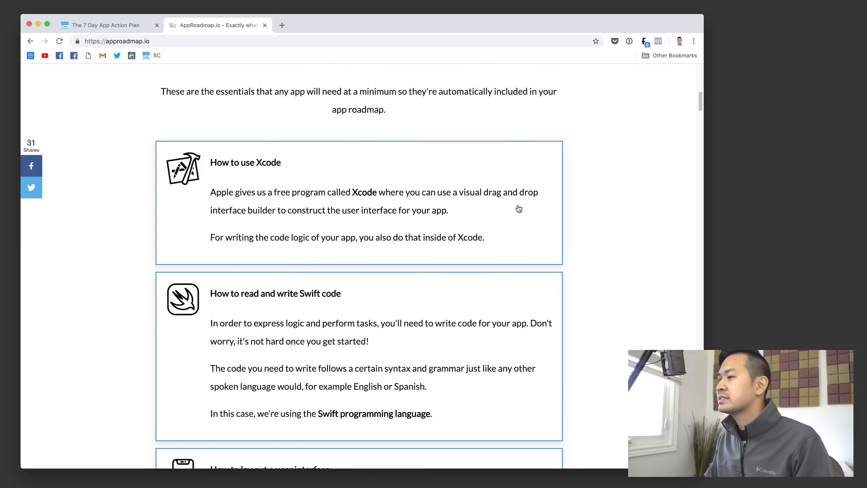
scroll(down, 3)
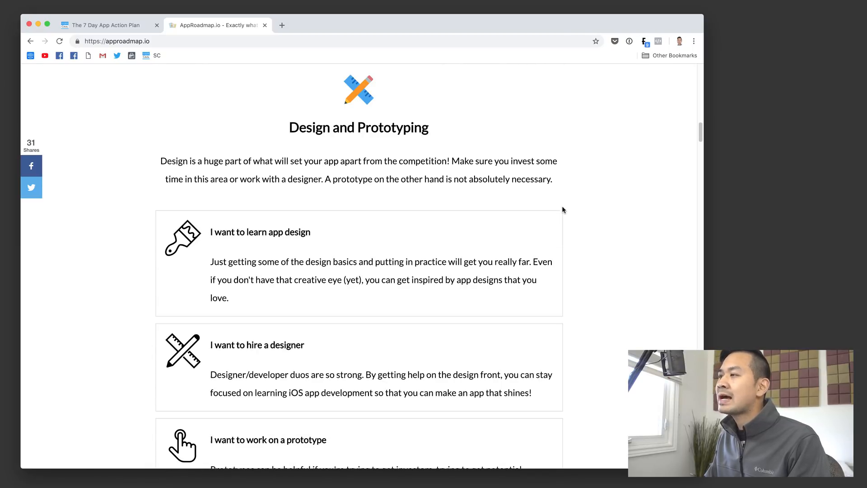
Scroll the questionnaire past User Login and Accounts and Databases to the Navigation options
scroll(down, 3)
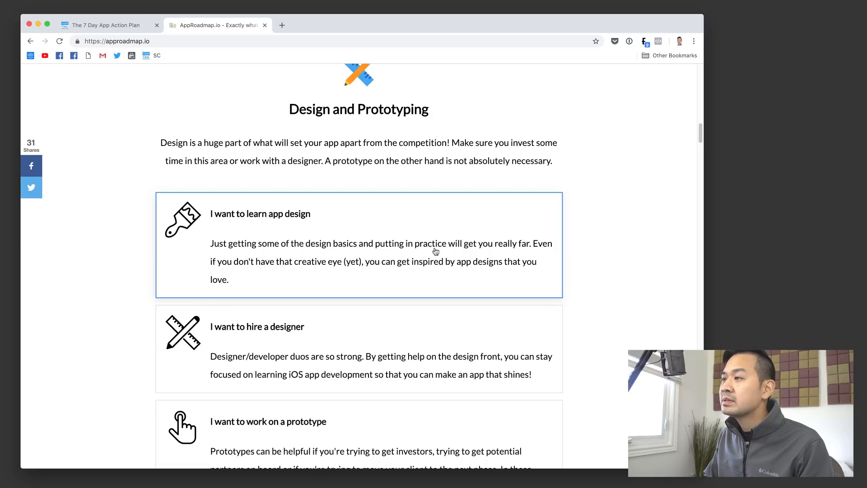
scroll(down, 3)
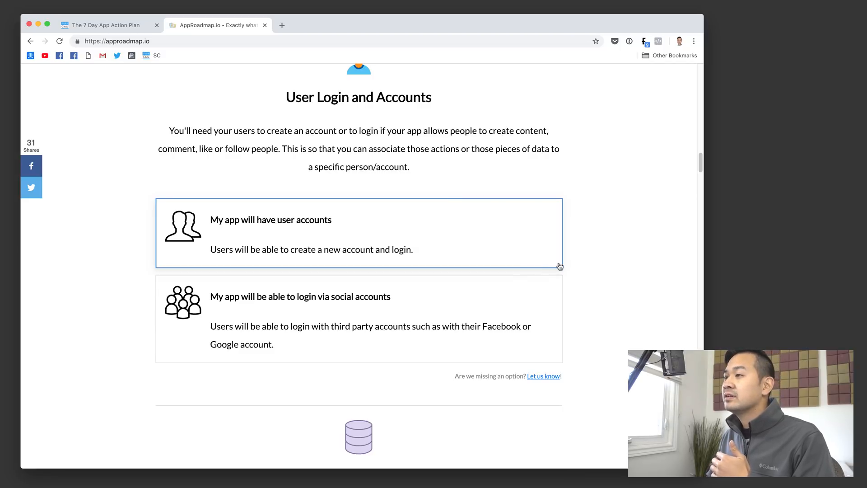
mouse_move(647, 253)
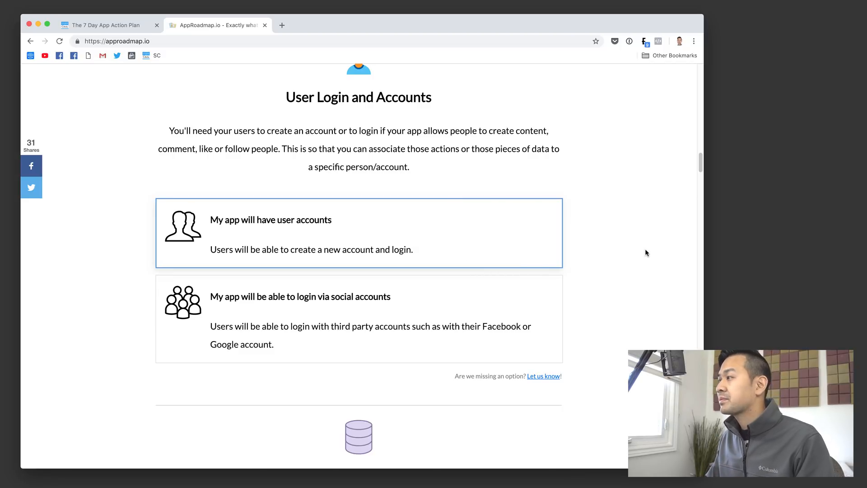
scroll(down, 3)
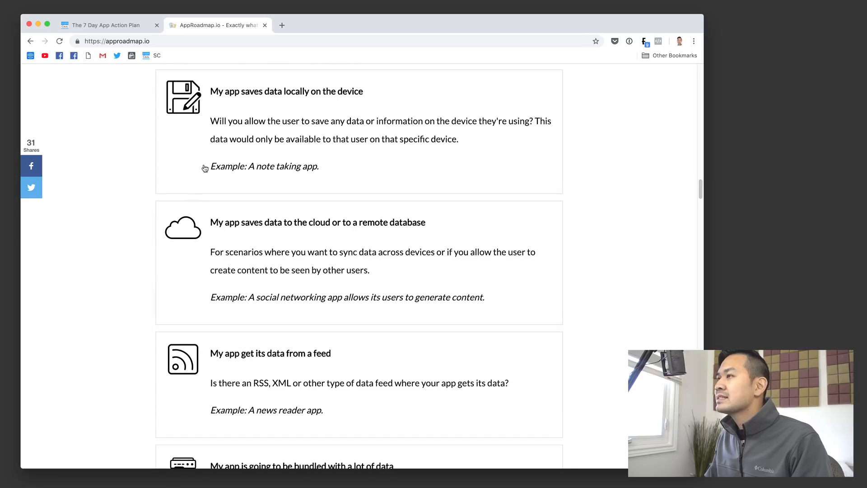
scroll(up, 3)
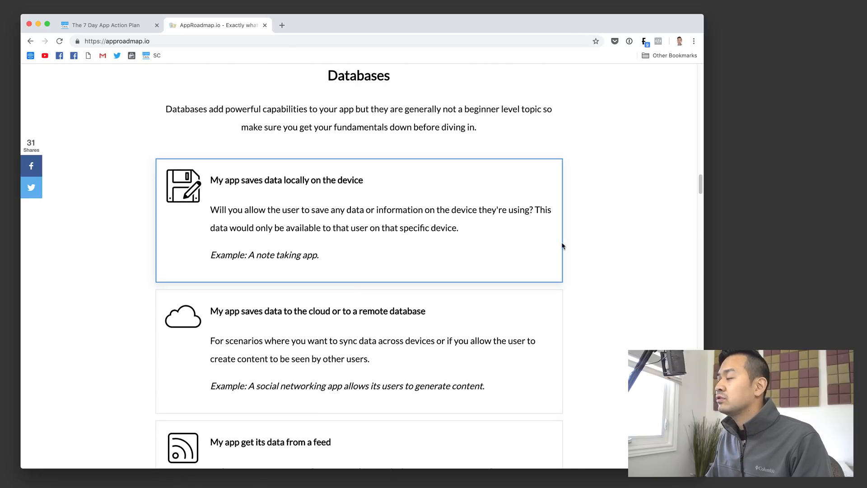
mouse_move(620, 248)
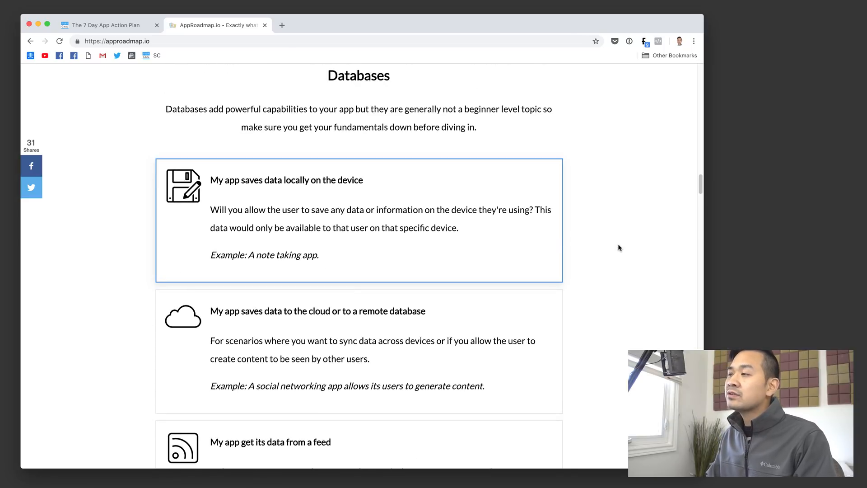
mouse_move(621, 243)
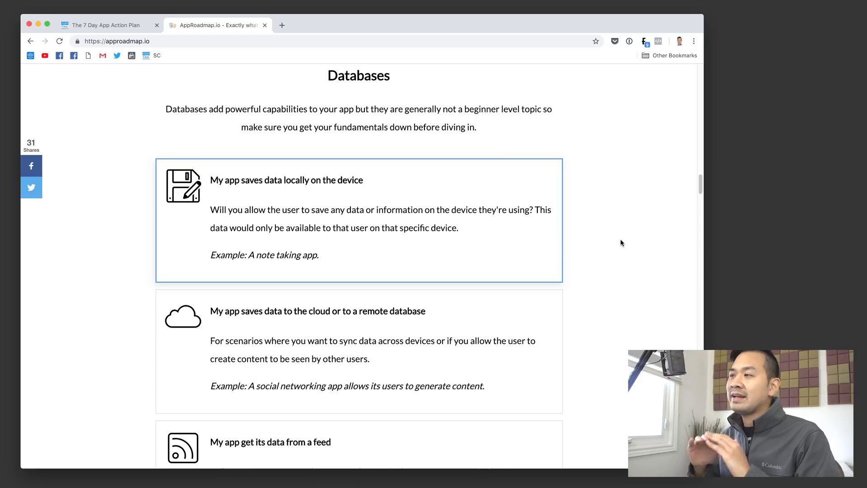
mouse_move(606, 216)
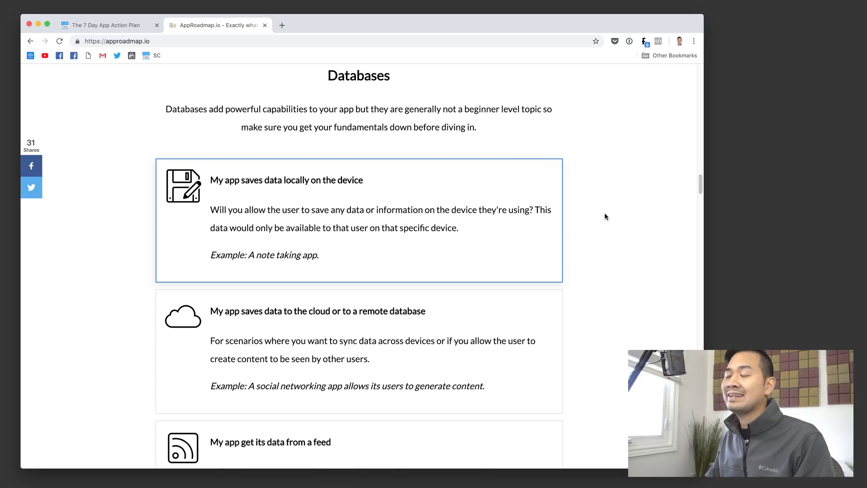
scroll(down, 3)
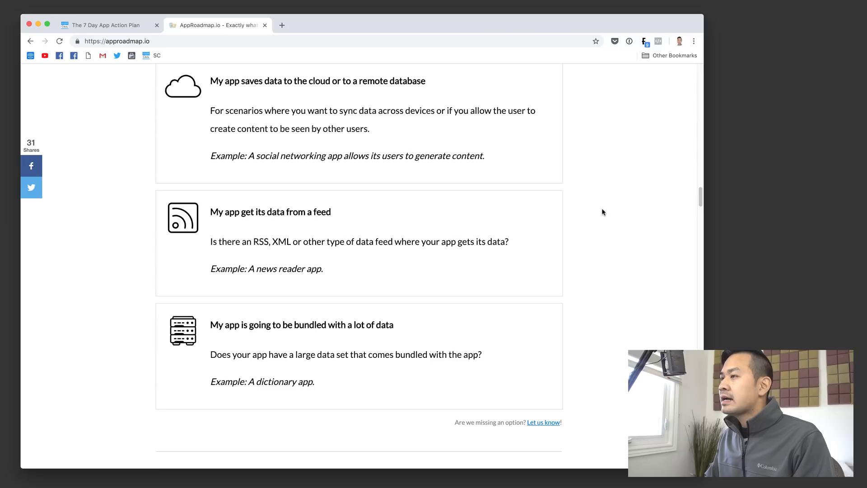
scroll(down, 3)
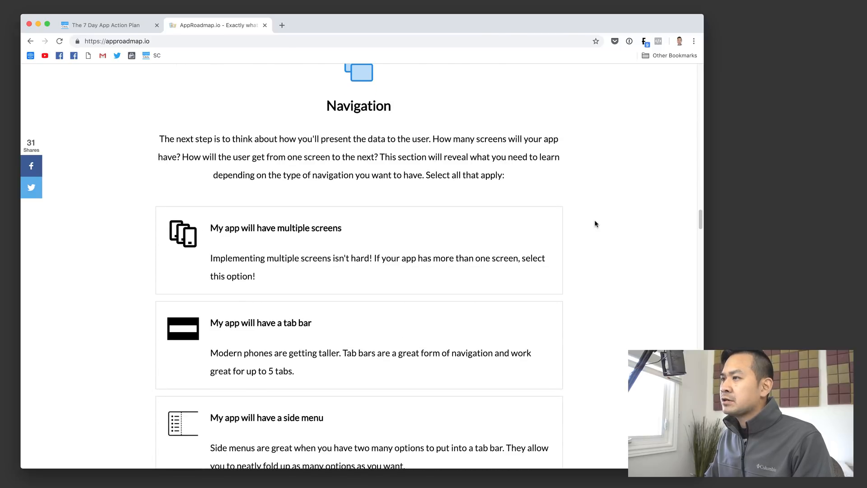
Select the 'My app will have a side menu' option in the Navigation section
scroll(down, 3)
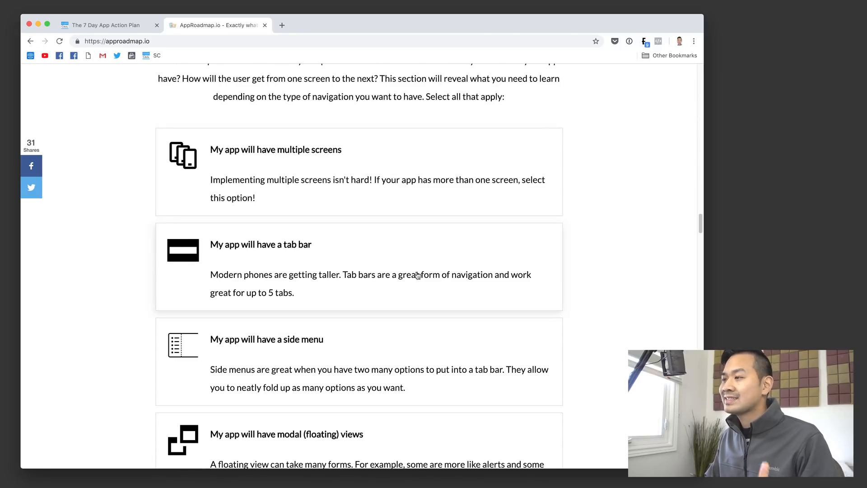
click(381, 339)
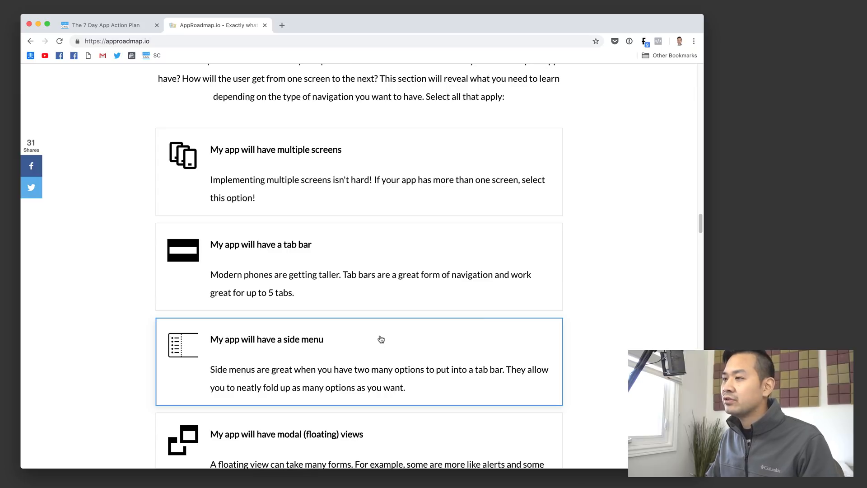
scroll(down, 3)
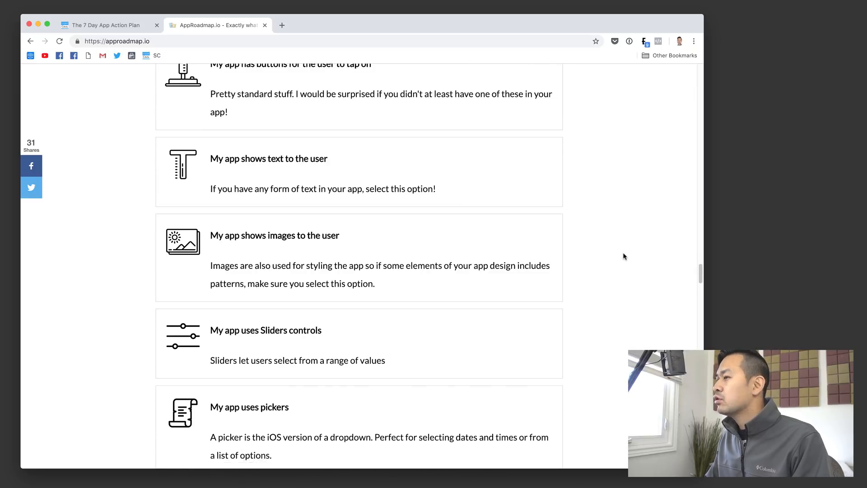
scroll(down, 3)
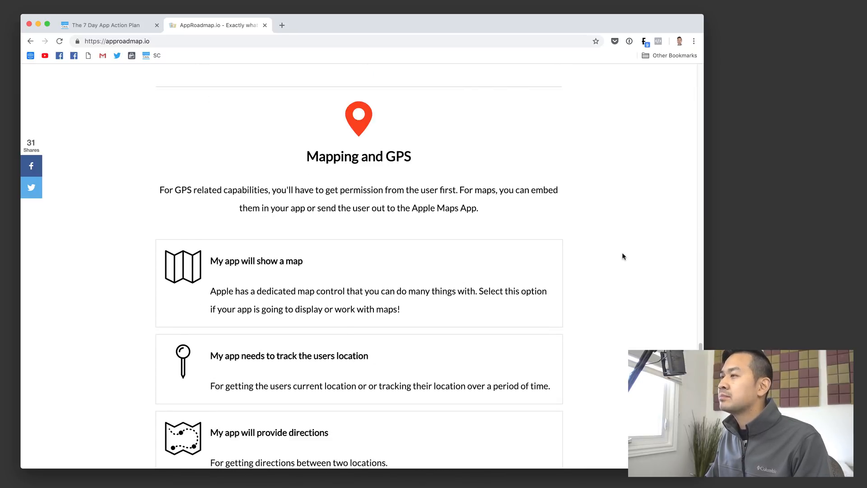
Scroll through UI, Animation, Multimedia, Mapping and GPS, and Phone Features to Notifications
scroll(down, 3)
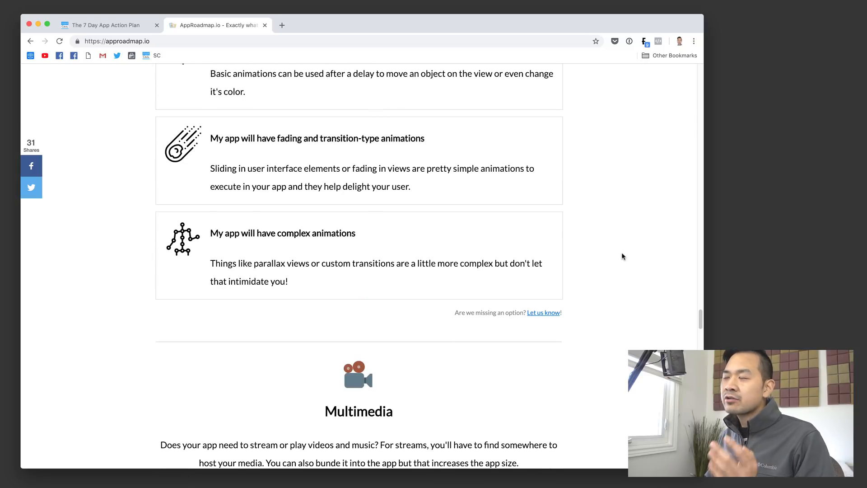
scroll(down, 3)
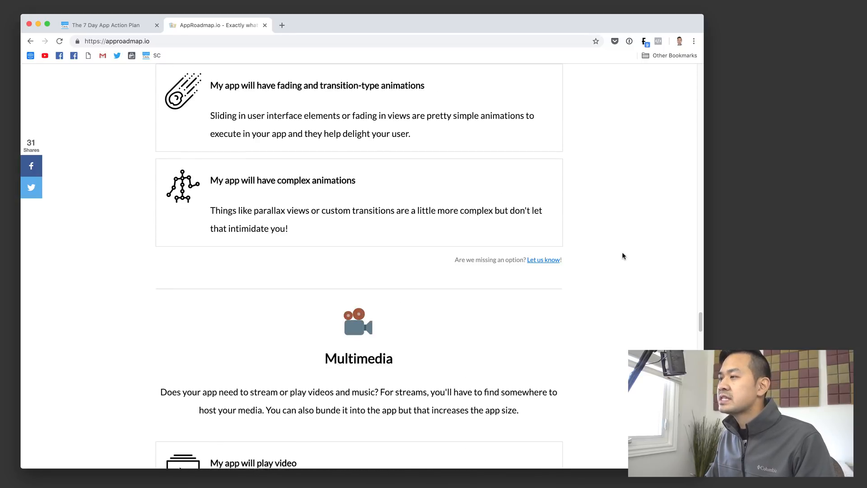
scroll(down, 3)
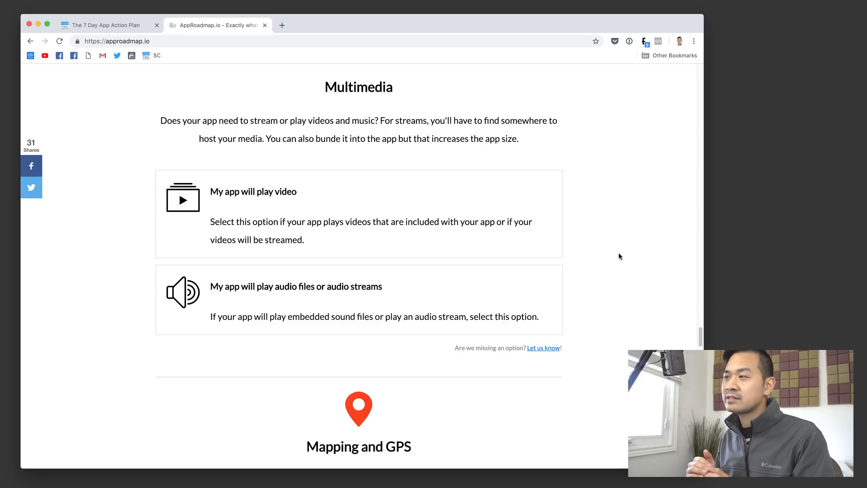
mouse_move(588, 202)
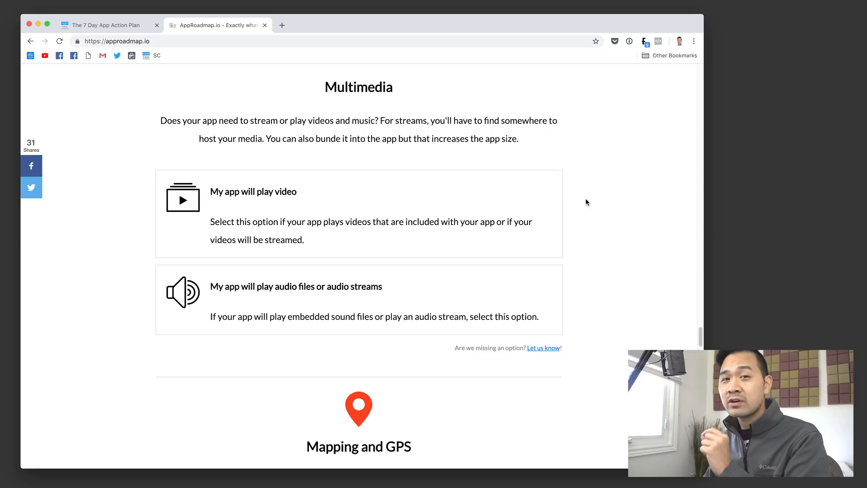
scroll(down, 3)
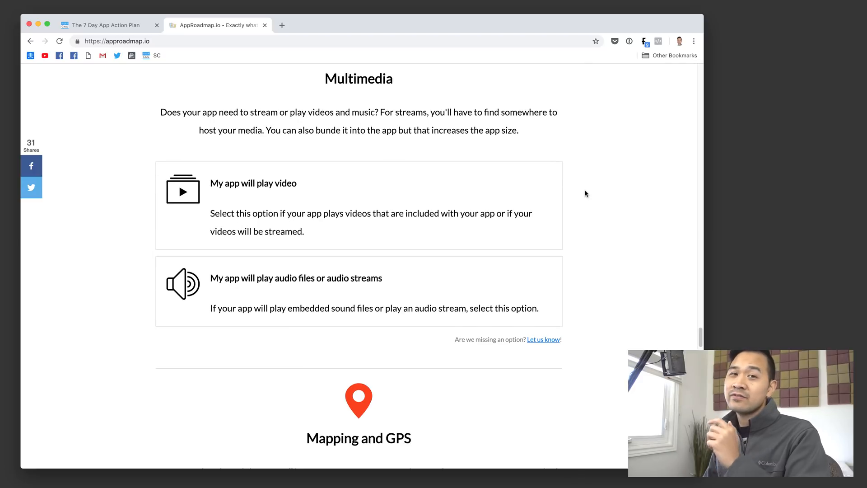
scroll(down, 3)
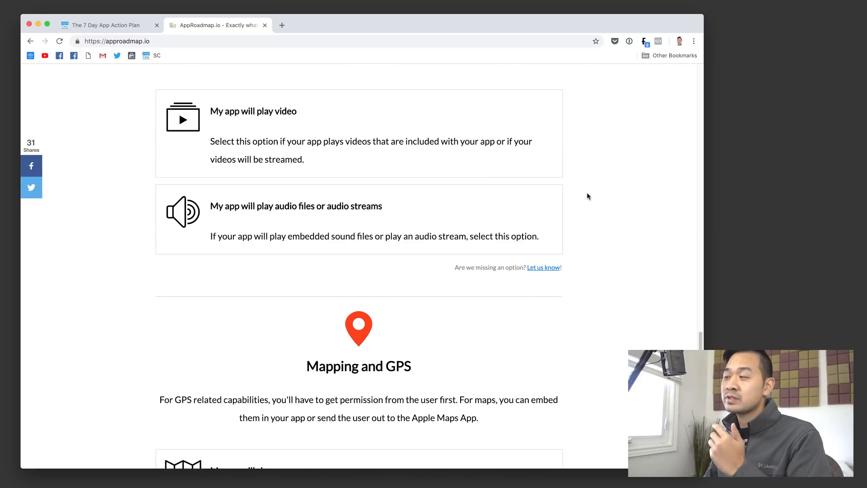
scroll(down, 3)
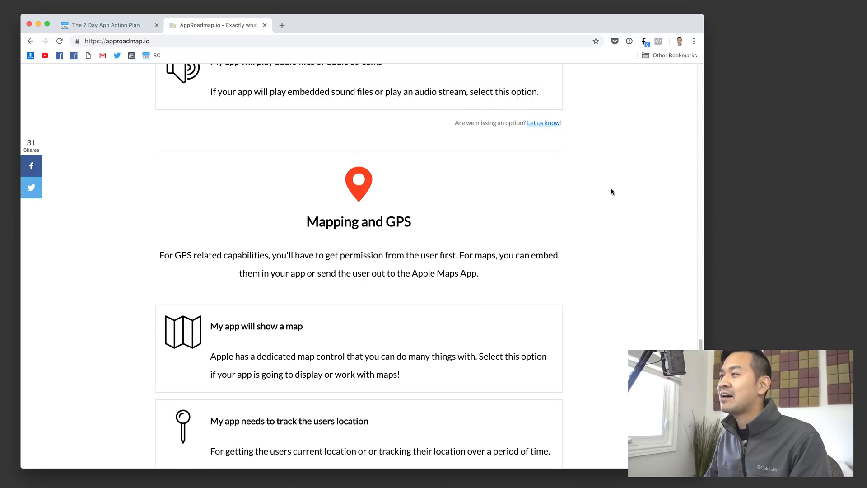
scroll(down, 3)
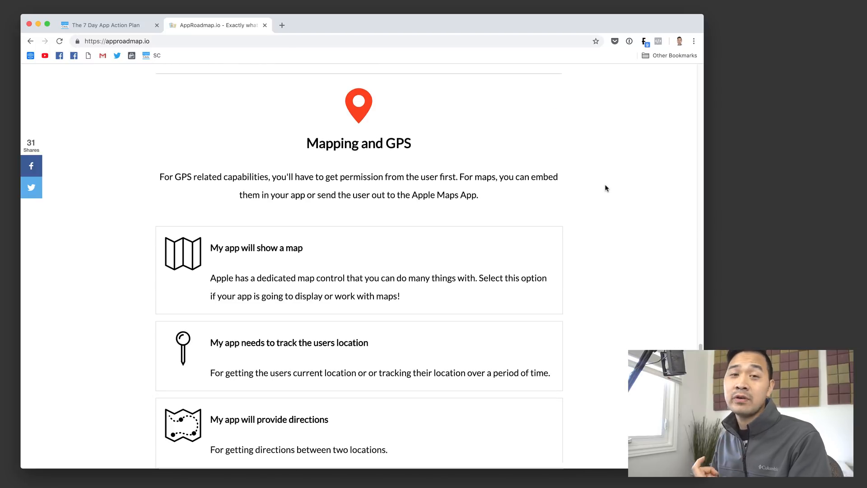
scroll(down, 3)
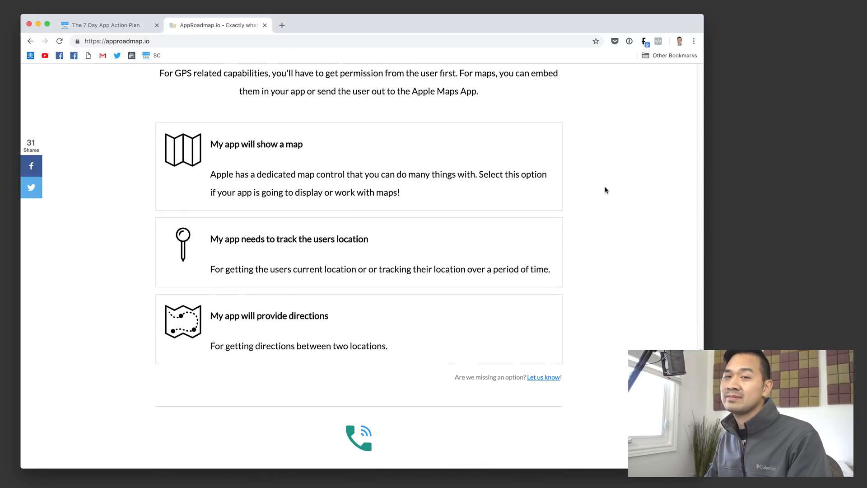
mouse_move(593, 195)
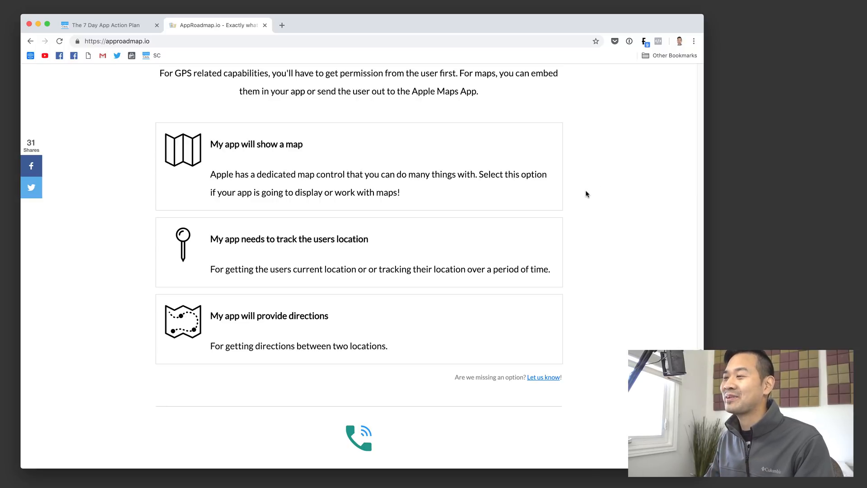
scroll(down, 3)
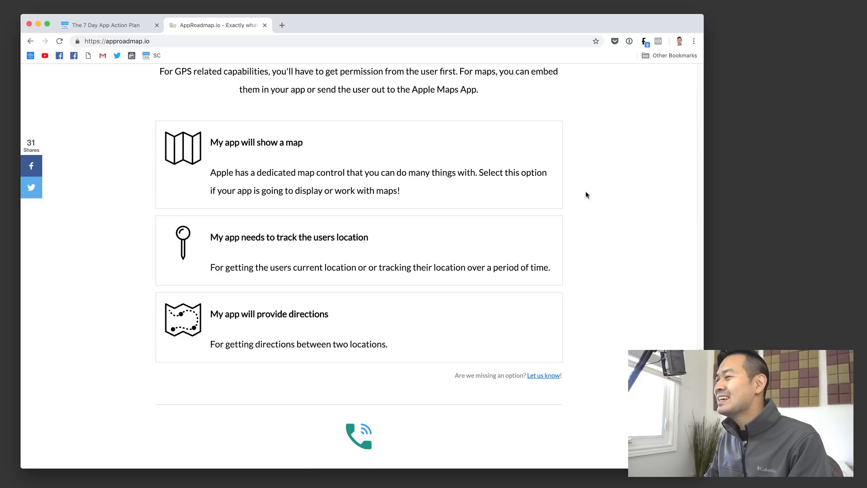
scroll(up, 3)
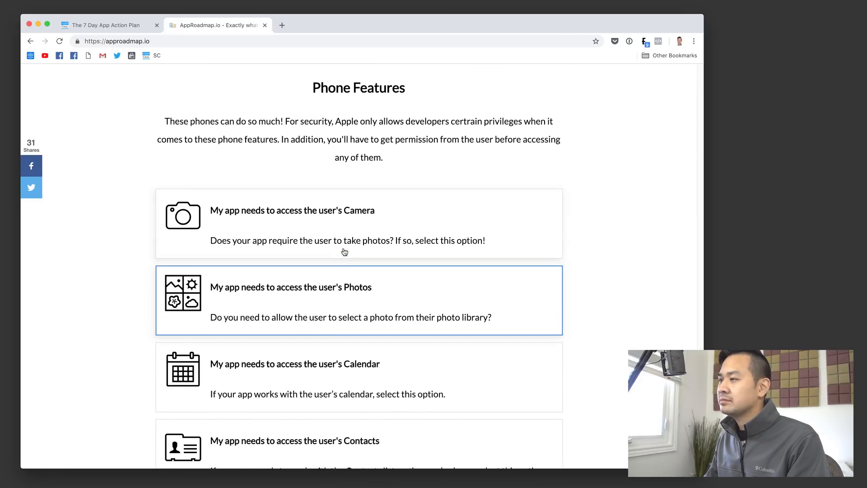
scroll(down, 3)
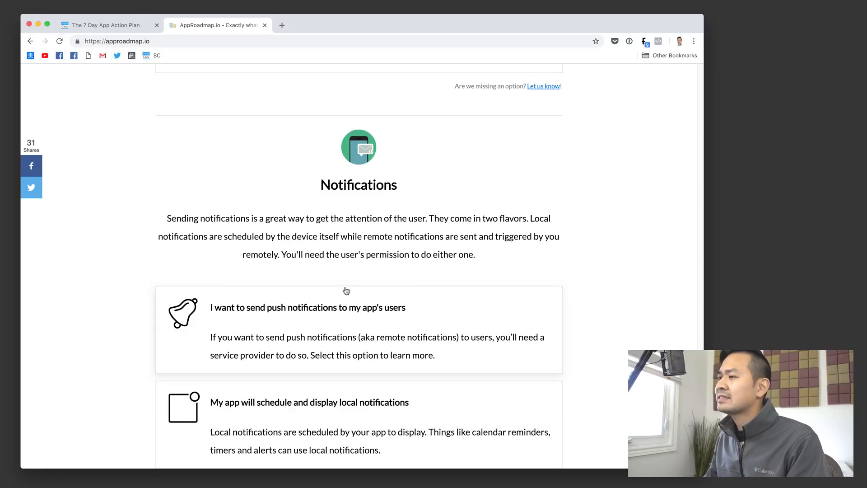
scroll(down, 3)
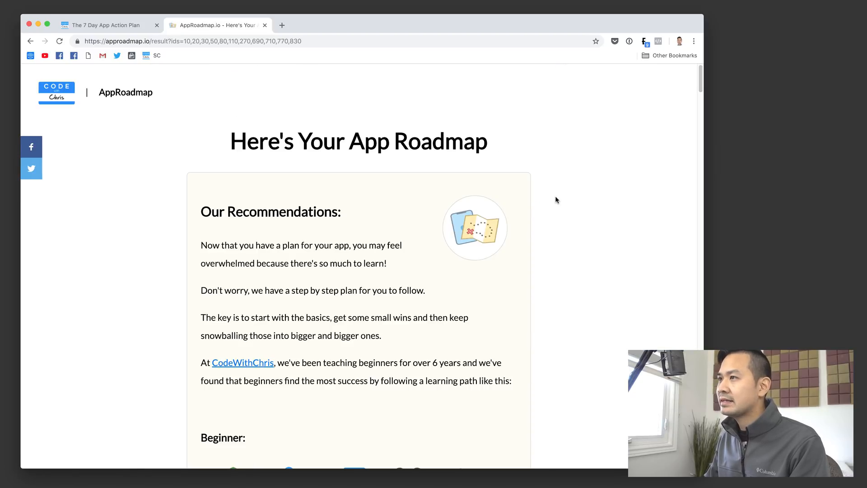
mouse_move(535, 196)
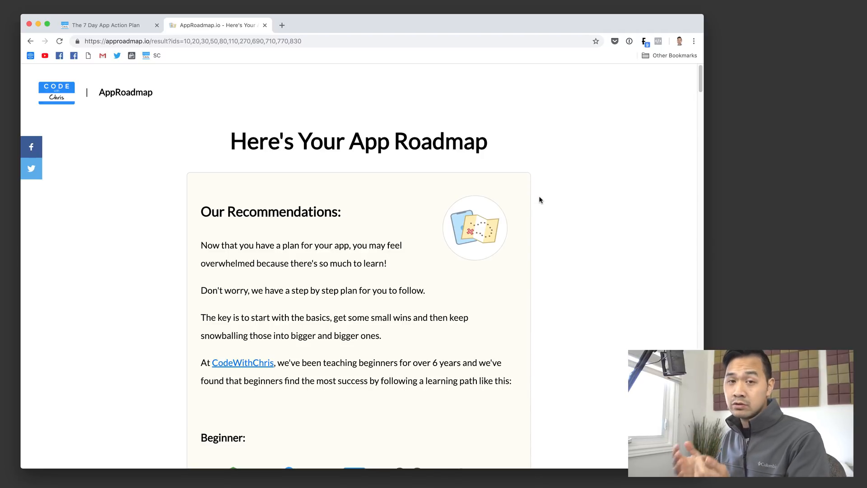
Scroll the roadmap result past Beginner, Intermediate and Advanced topics to the email signup form
scroll(down, 3)
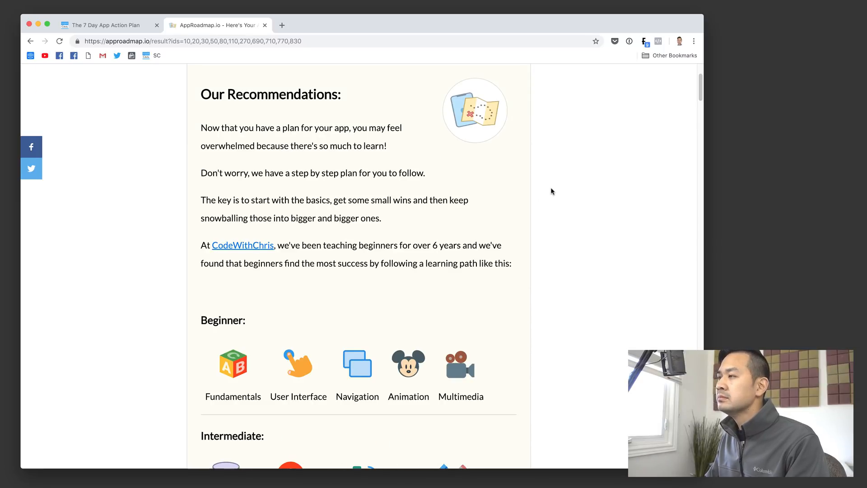
scroll(down, 3)
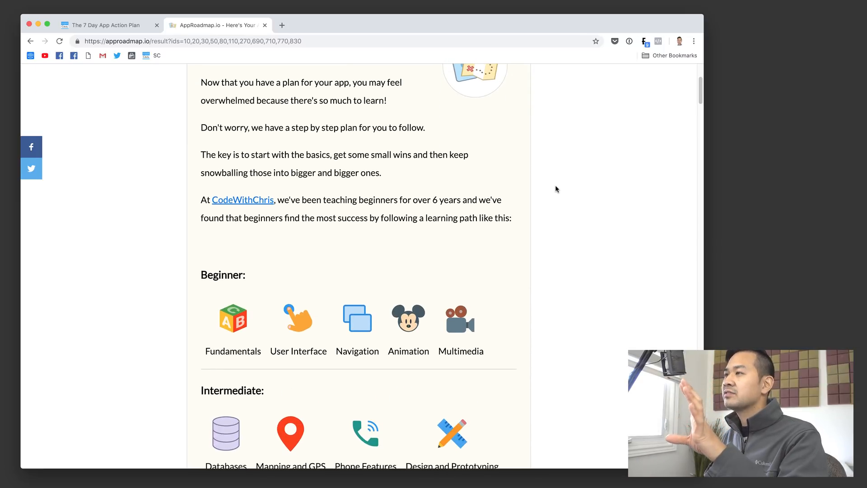
scroll(down, 3)
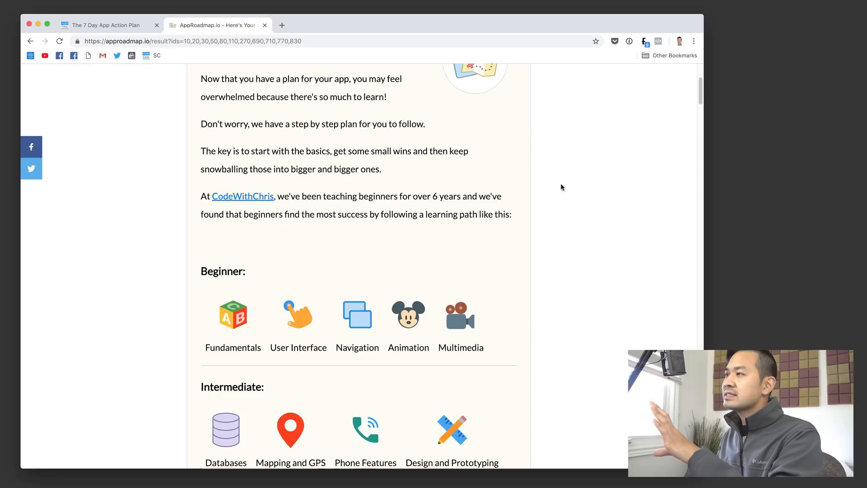
scroll(down, 3)
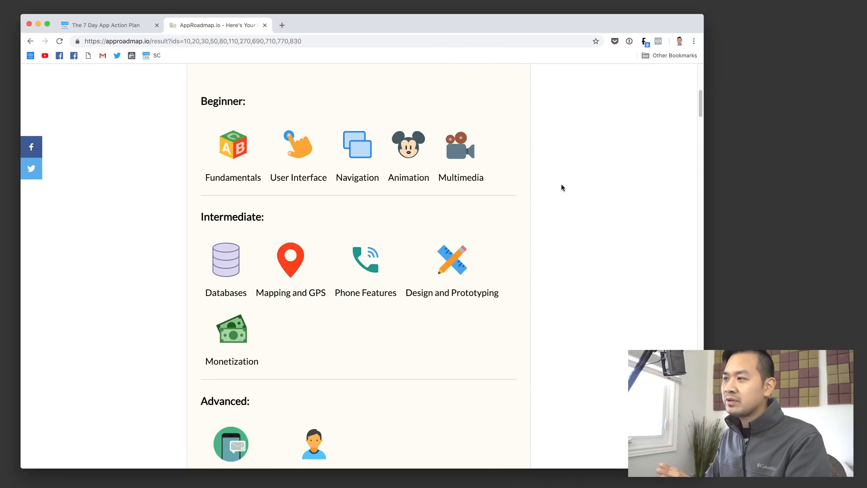
scroll(down, 3)
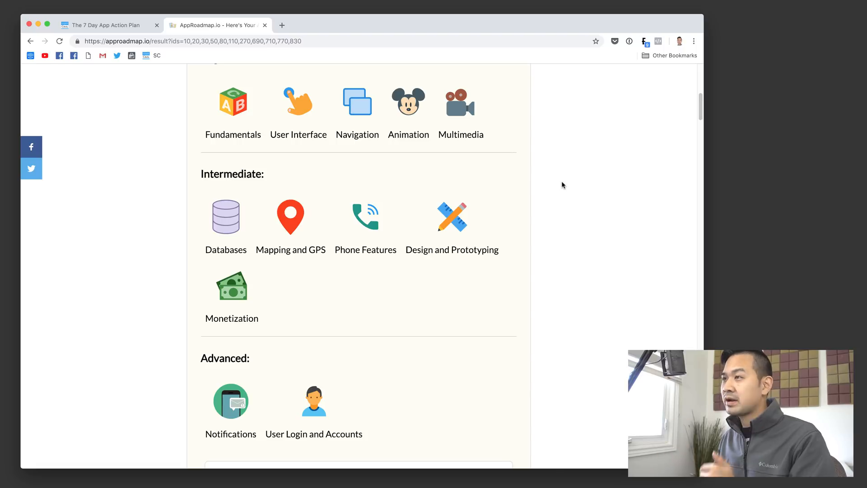
mouse_move(580, 181)
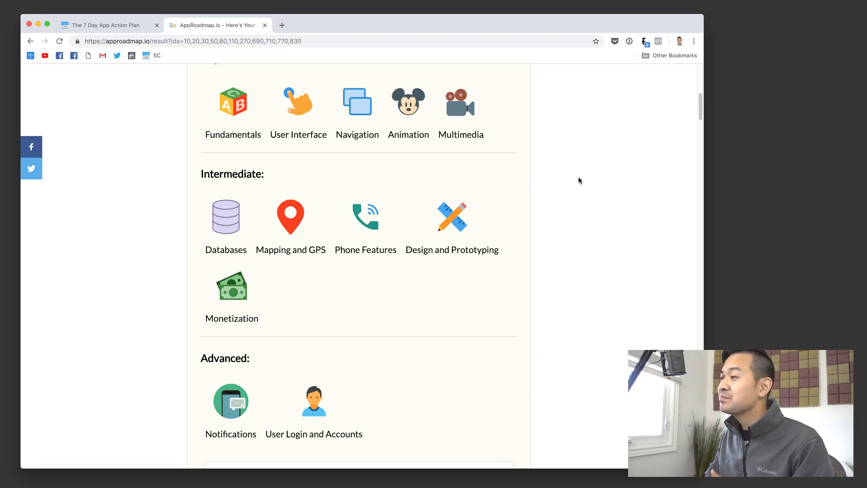
mouse_move(577, 178)
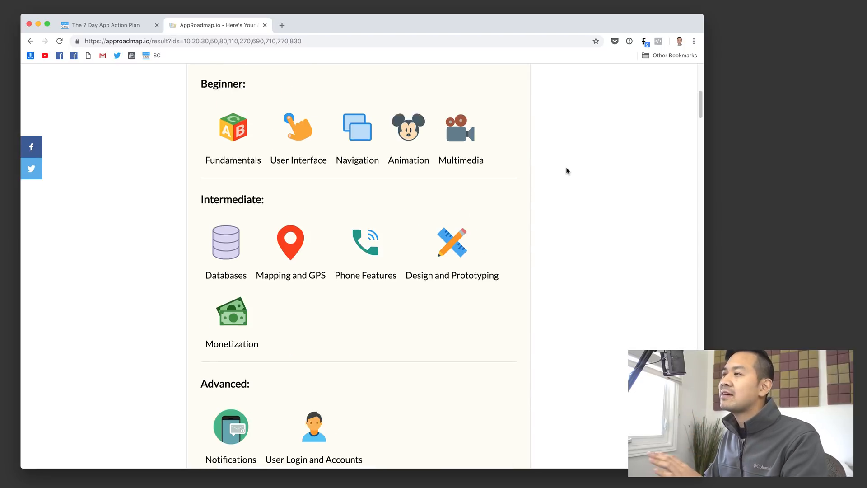
scroll(up, 3)
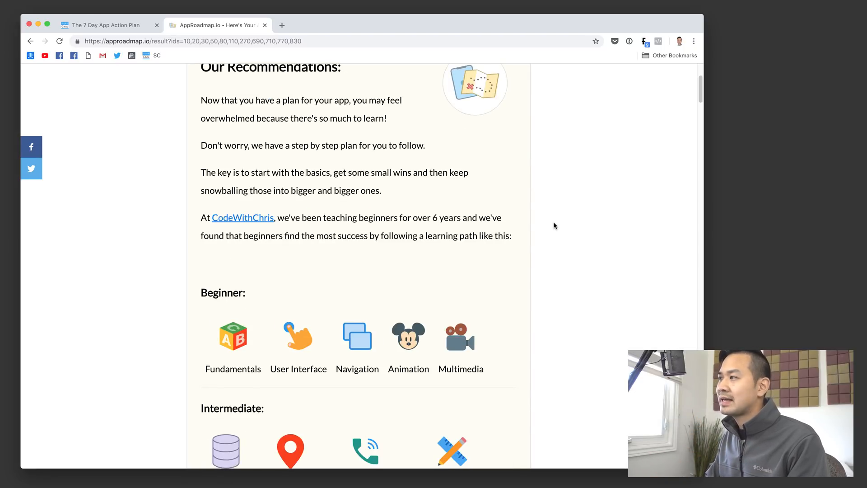
scroll(down, 3)
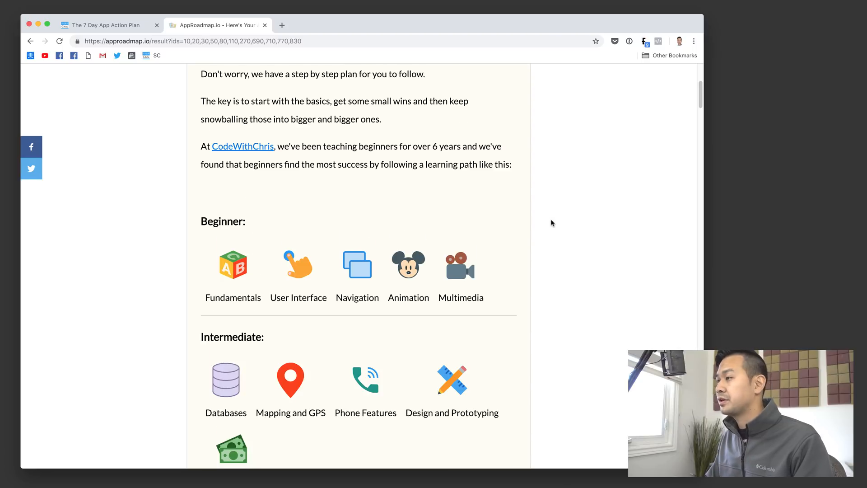
scroll(down, 3)
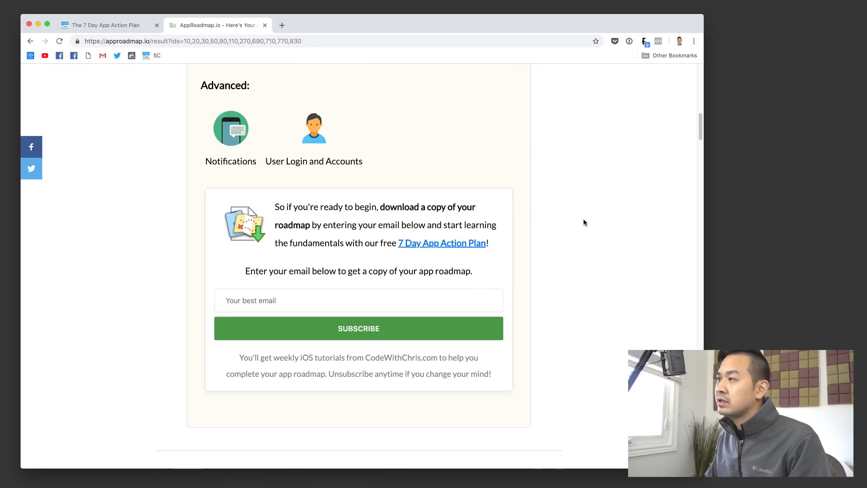
mouse_move(580, 220)
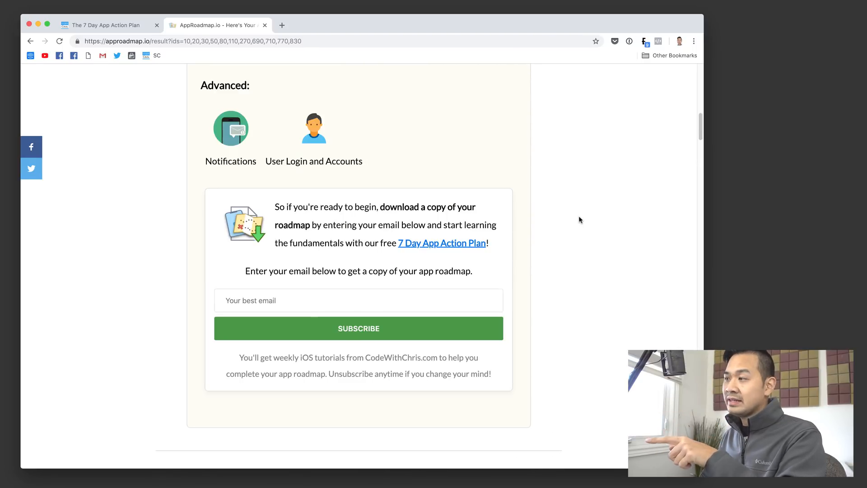
mouse_move(579, 216)
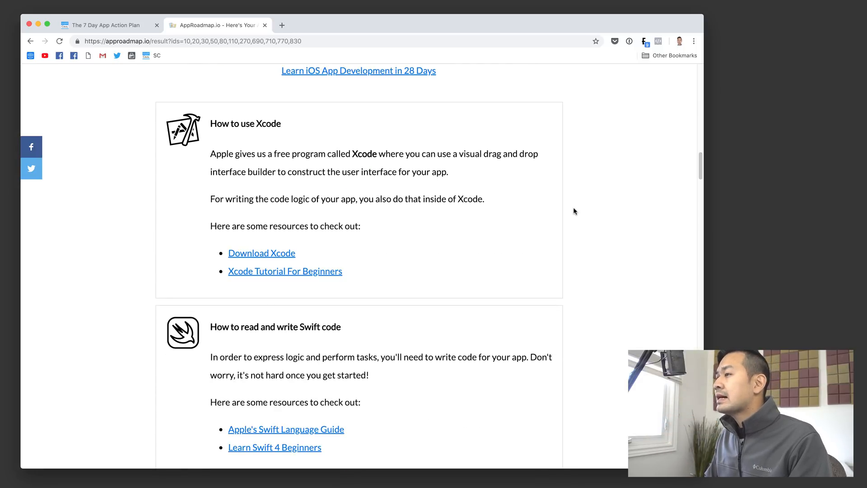
Scroll through the Xcode, Swift, Databases, Navigation and Phone Features resource sections
scroll(down, 3)
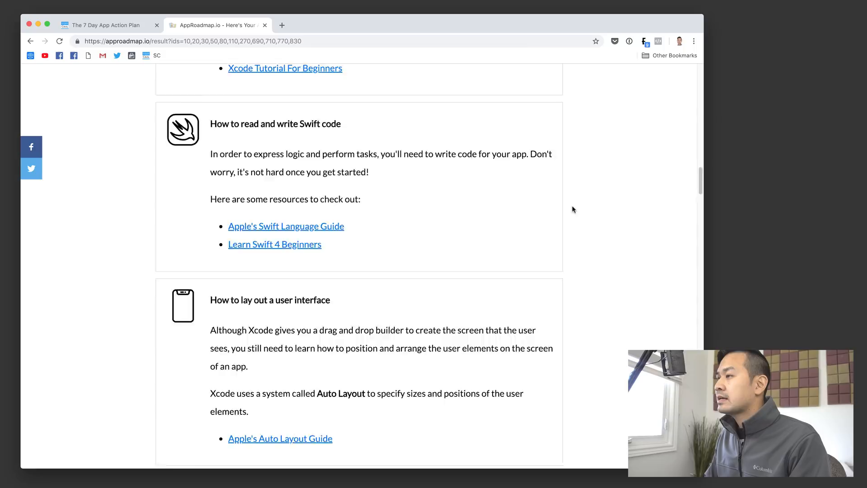
scroll(down, 3)
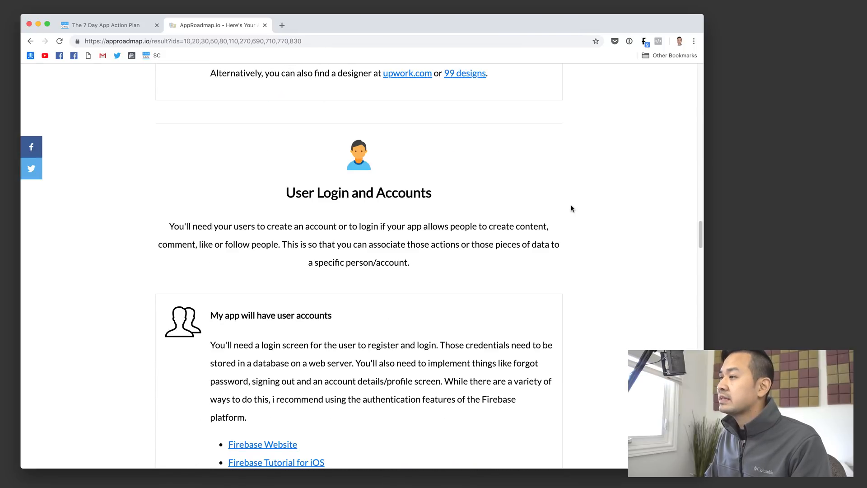
scroll(down, 3)
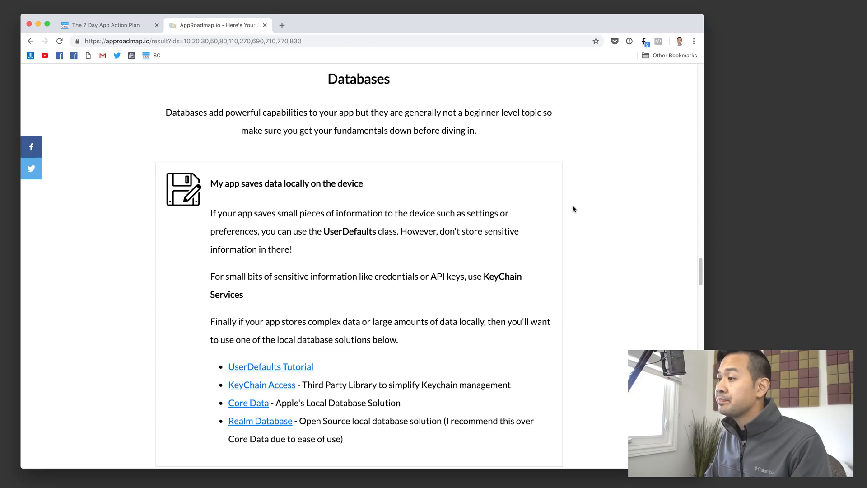
scroll(down, 3)
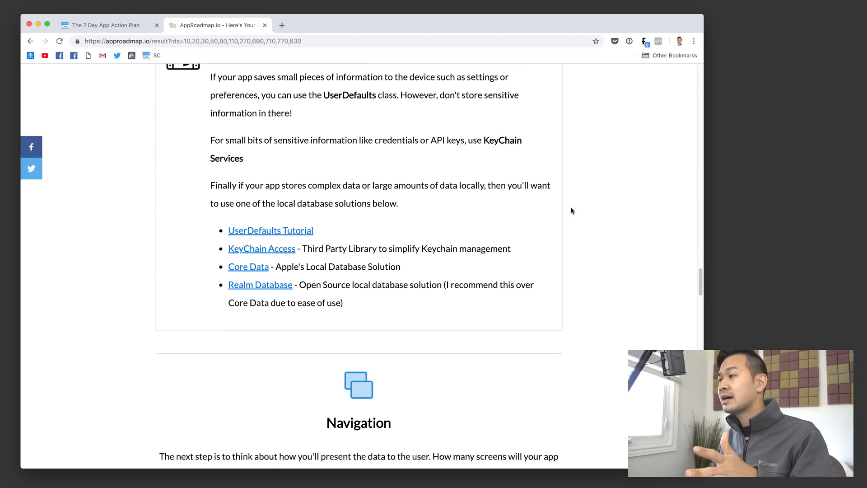
scroll(down, 3)
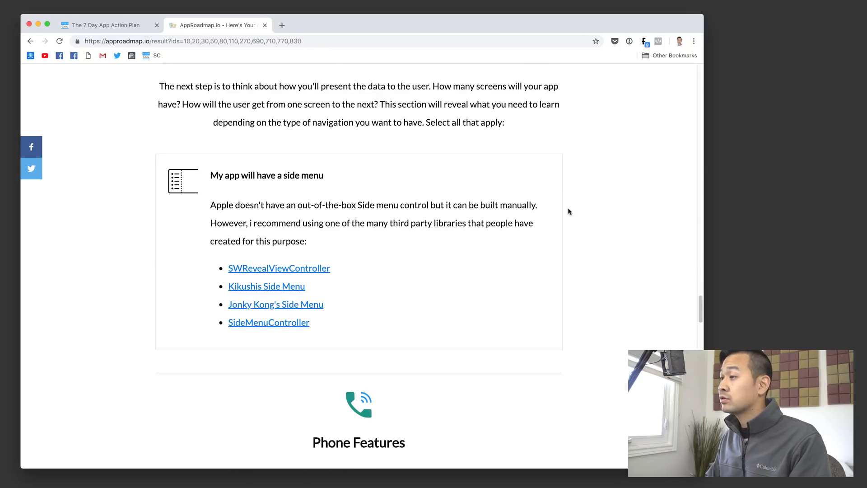
scroll(down, 3)
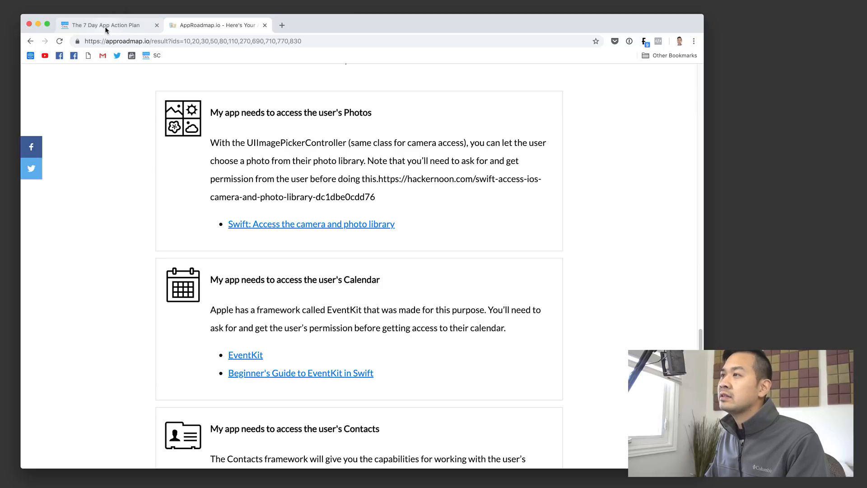
Return to the 7 Day App Action Plan tab and scroll through Days 3 to 7
click(113, 25)
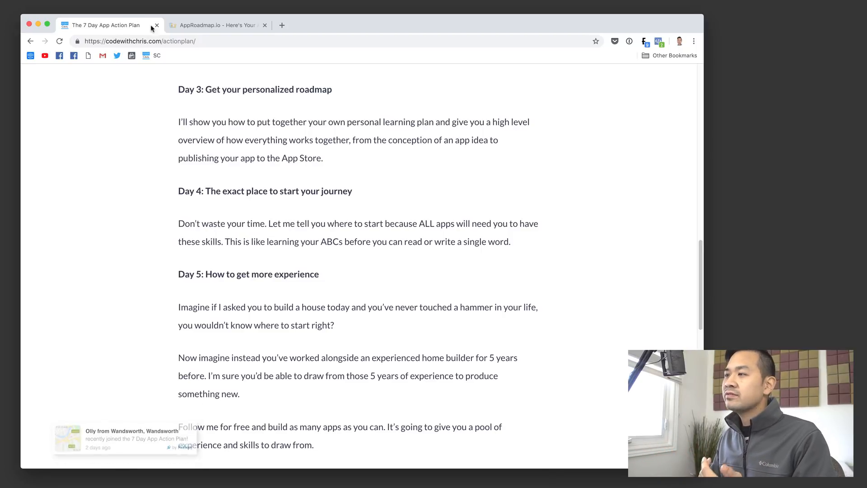
scroll(down, 3)
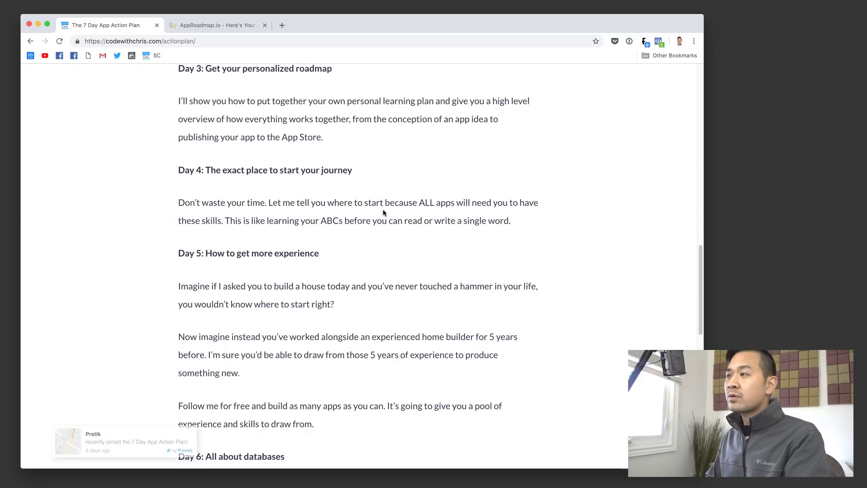
scroll(down, 3)
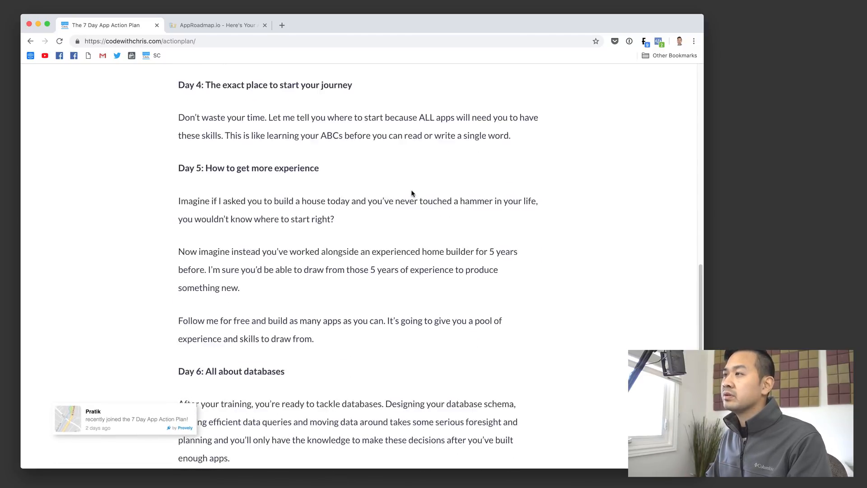
scroll(down, 3)
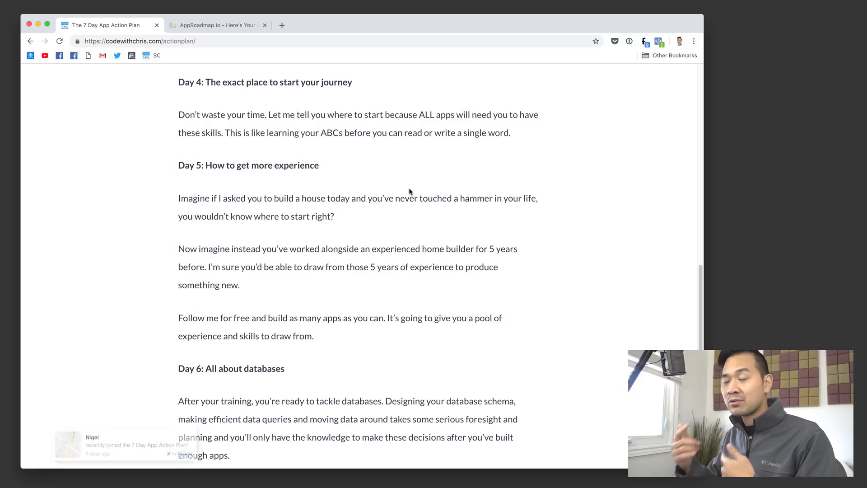
scroll(down, 3)
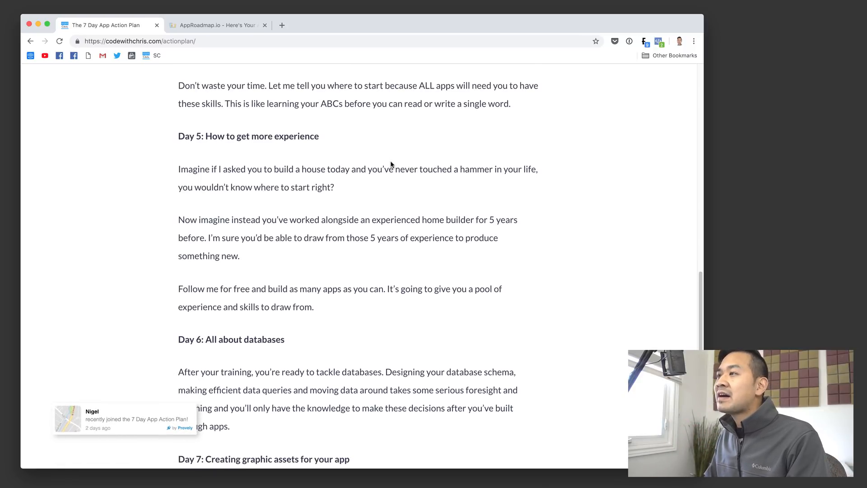
scroll(down, 3)
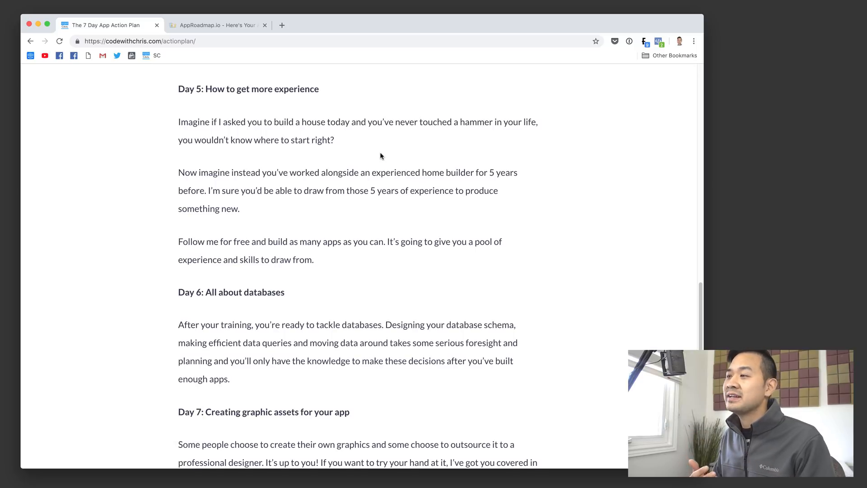
scroll(down, 3)
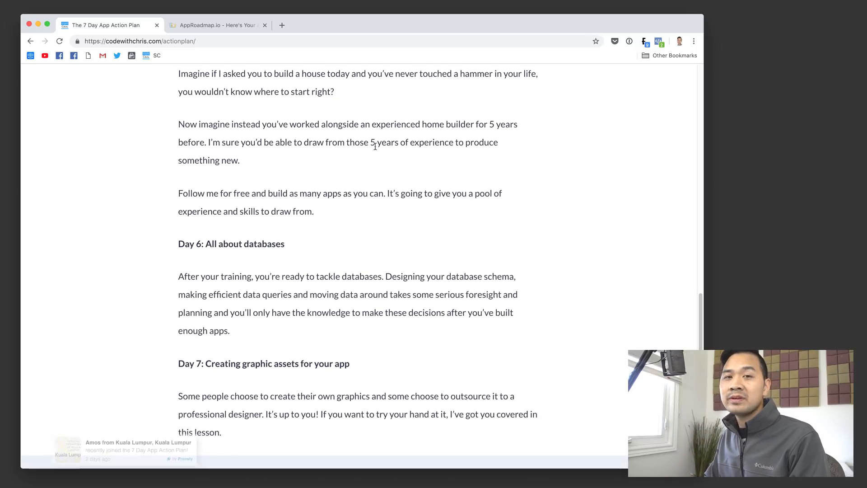
scroll(down, 3)
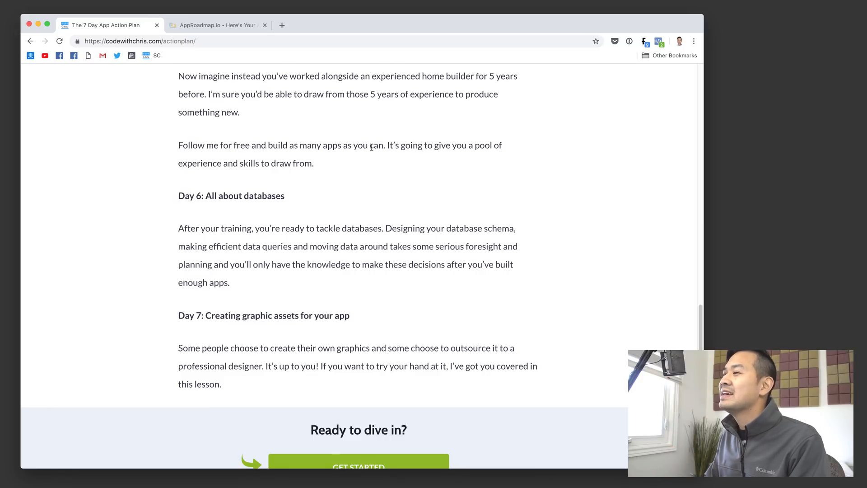
Scroll past the 'Ready to dive in?' section to the footer's Site, Social and Account links
scroll(down, 3)
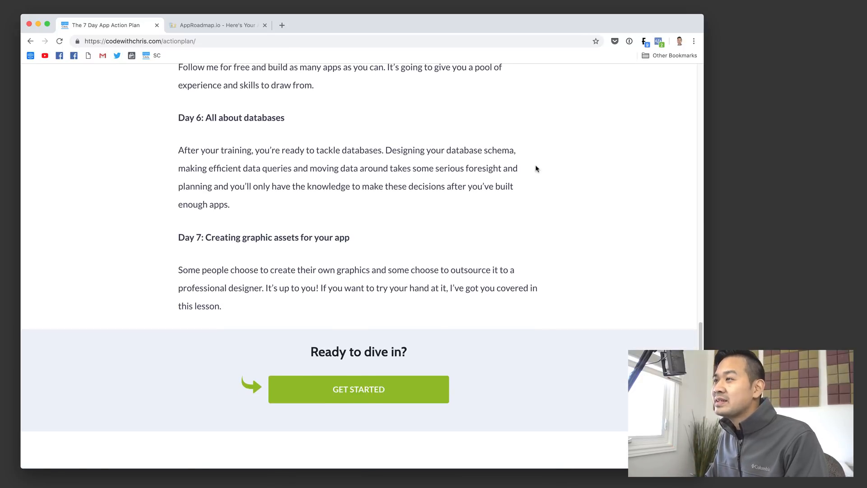
scroll(down, 3)
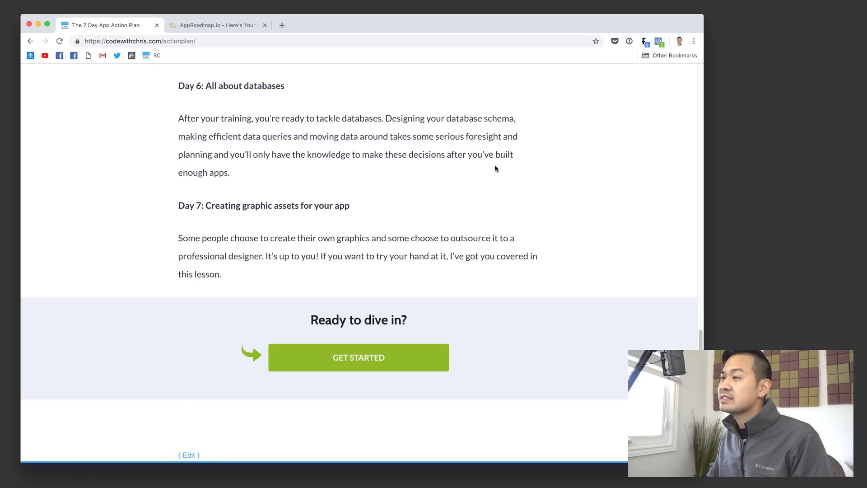
scroll(down, 3)
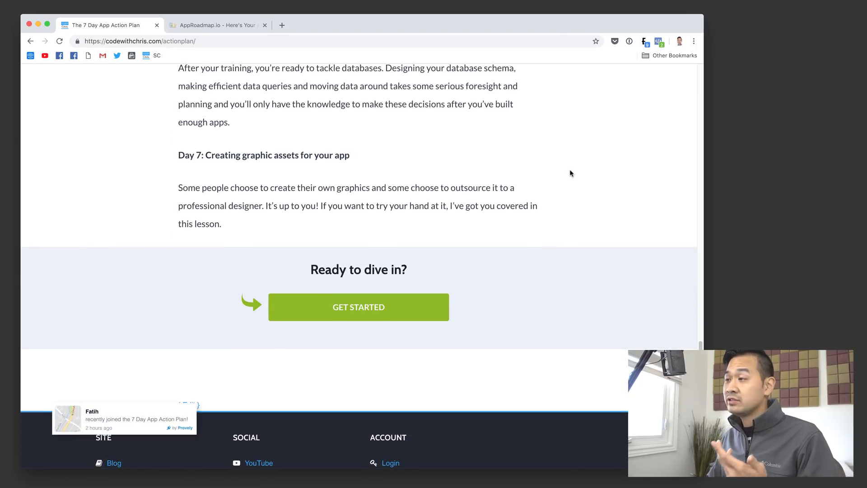
scroll(down, 3)
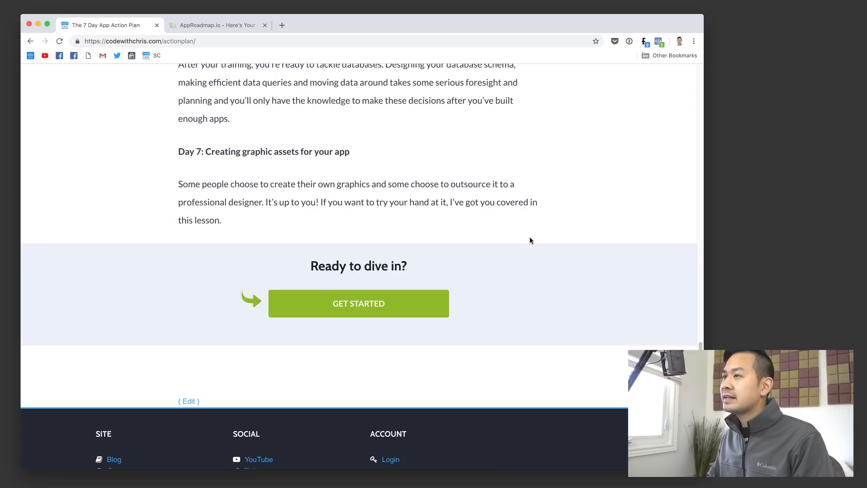